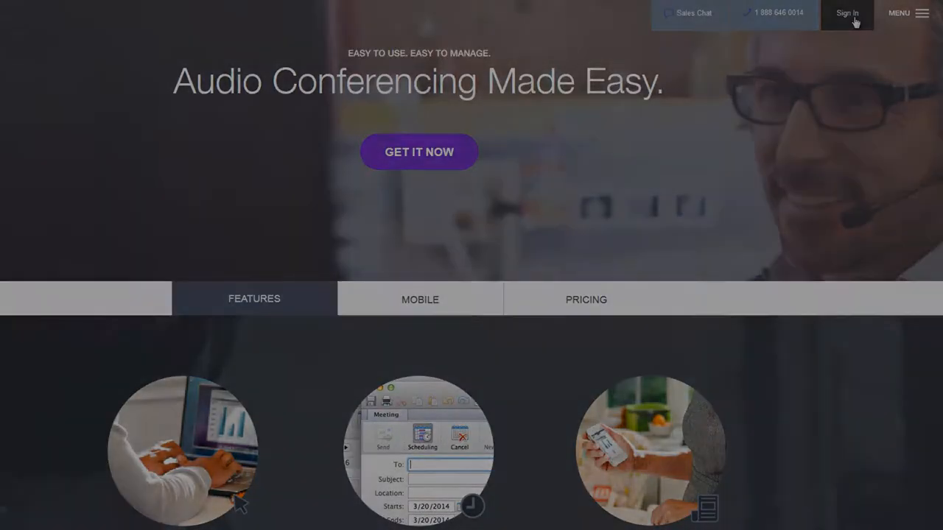
# Go to the organizer Secure Login page from the OpenVoice homepage Sign In link.
pyautogui.click(846, 13)
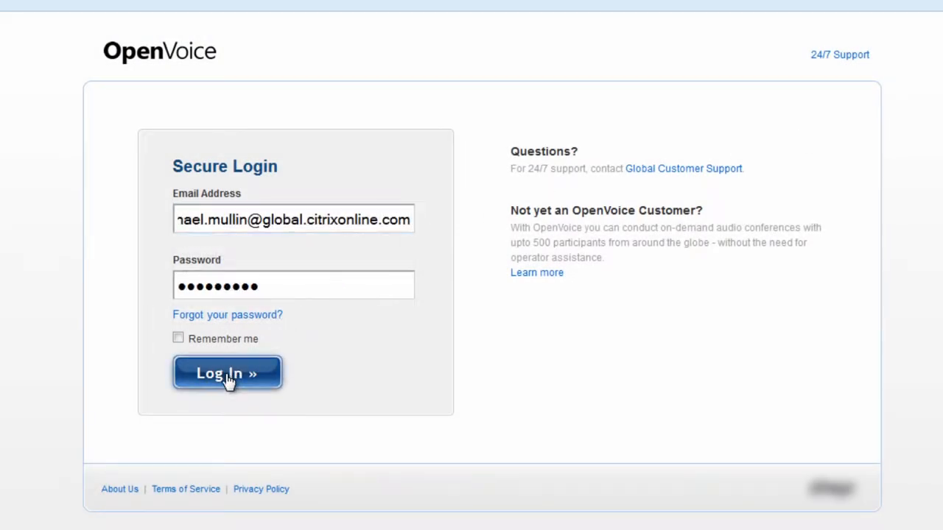
# Log in and review the My Conferences dashboard listing the West Team Conference.
pyautogui.click(227, 374)
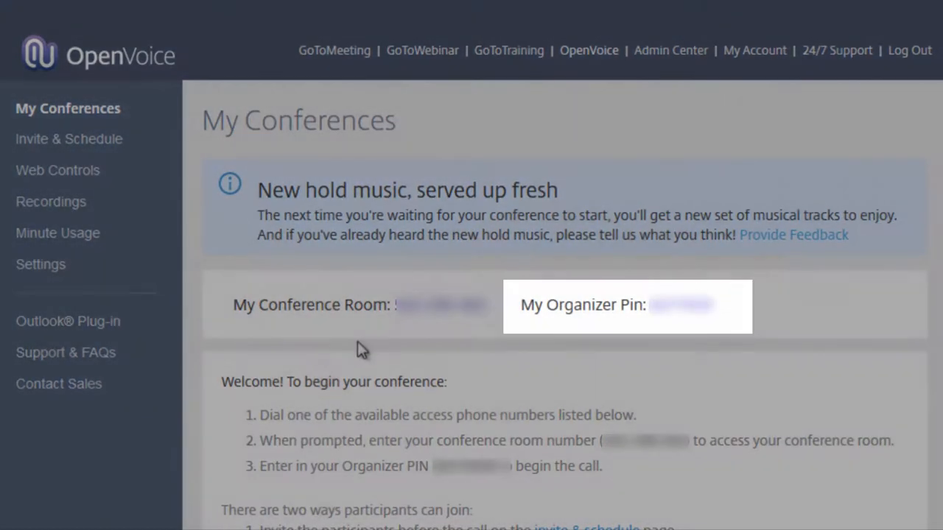
pyautogui.scroll(-3)
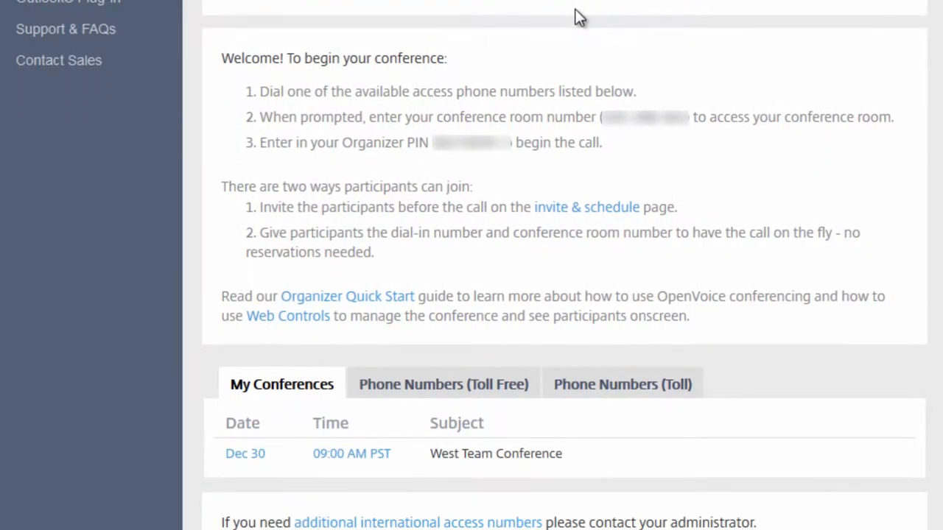
pyautogui.scroll(-3)
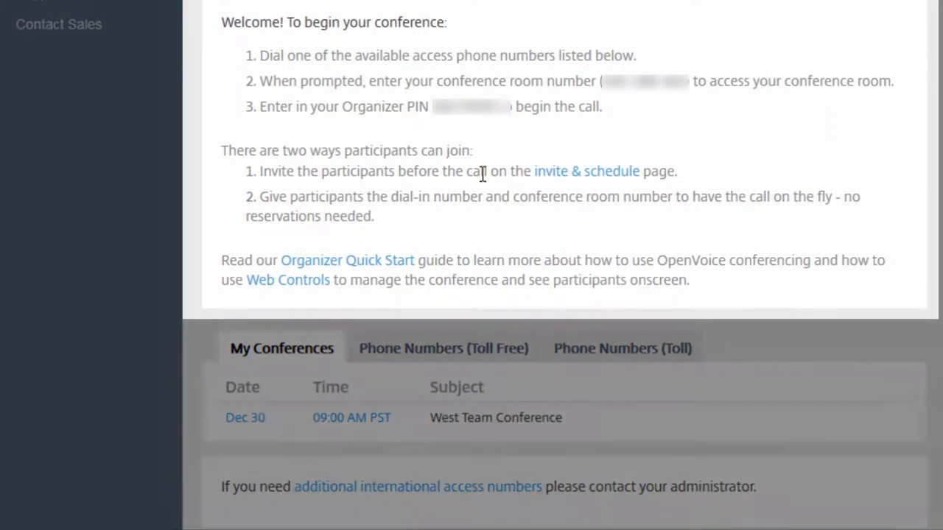
pyautogui.moveTo(475, 242)
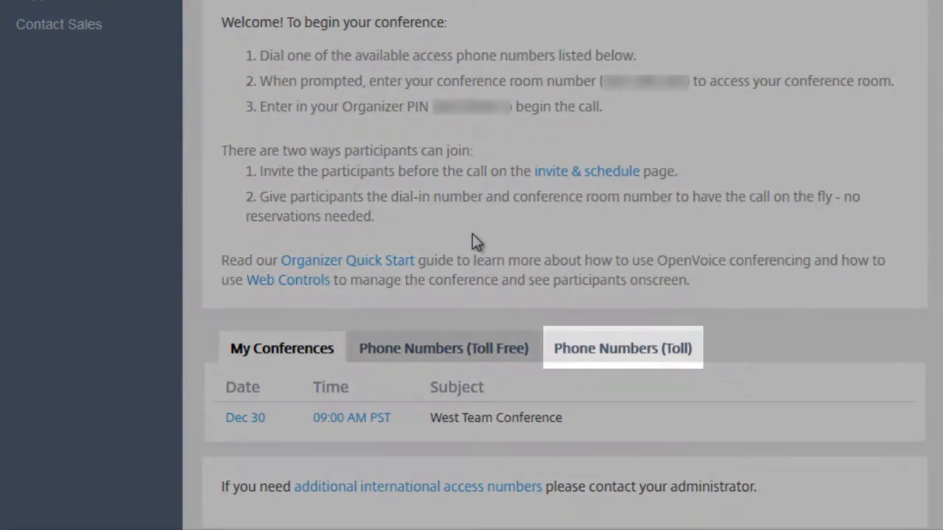
pyautogui.scroll(3)
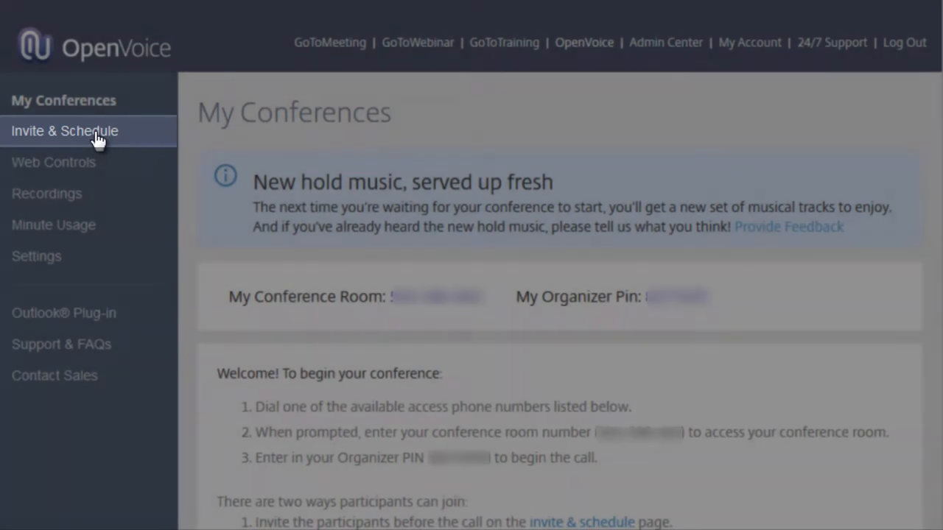
# On Invite & Schedule, enter 'East Team Conference' as the new conference subject.
pyautogui.click(65, 129)
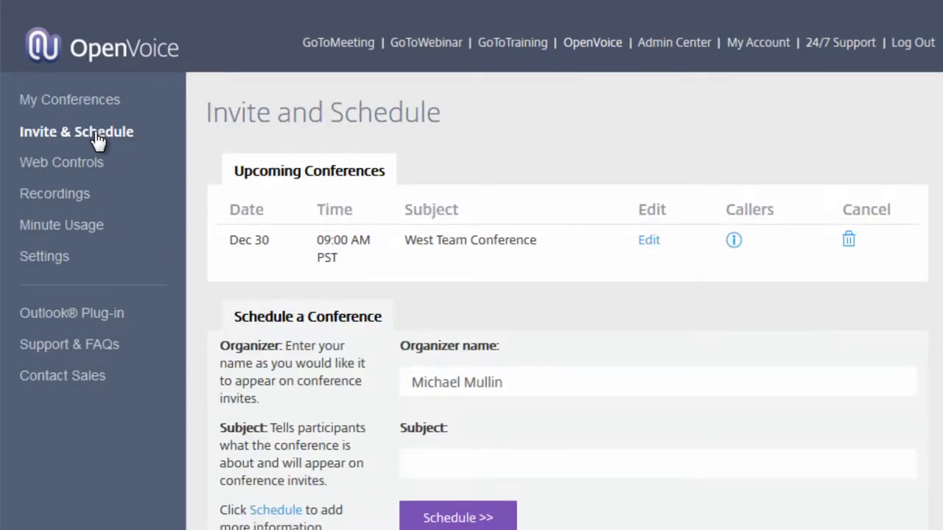
pyautogui.moveTo(305, 218)
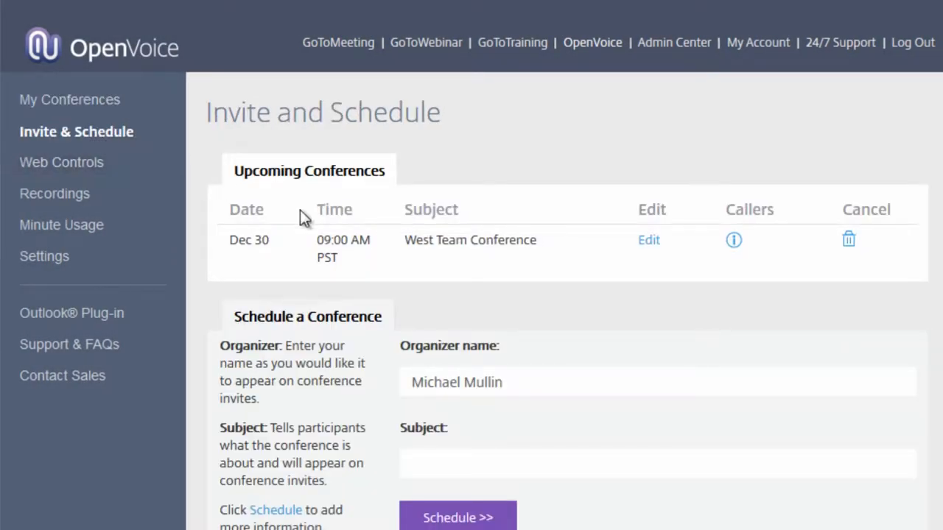
pyautogui.scroll(-3)
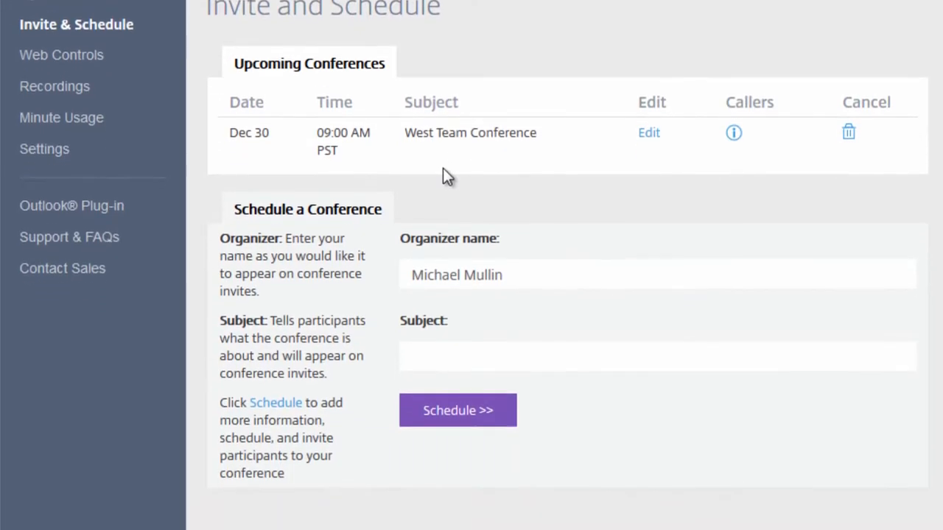
pyautogui.write('East Team Conference')
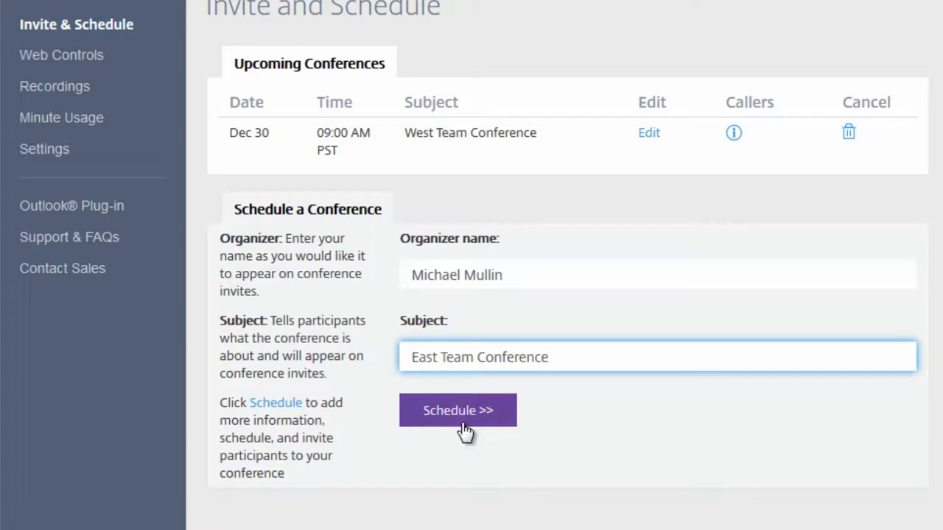
# Schedule the East Team Conference for Dec 22 at 8:00 AM with a 1 hr duration and submit.
pyautogui.click(456, 410)
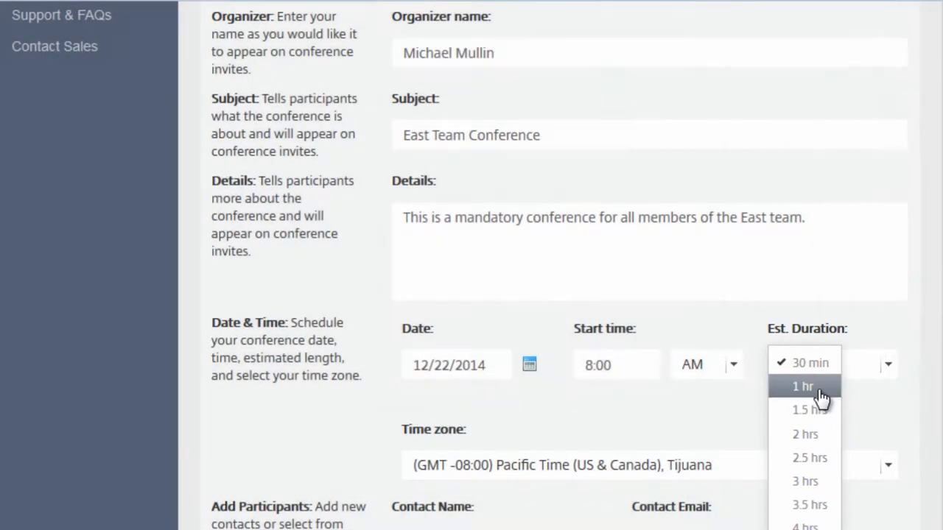
pyautogui.click(803, 386)
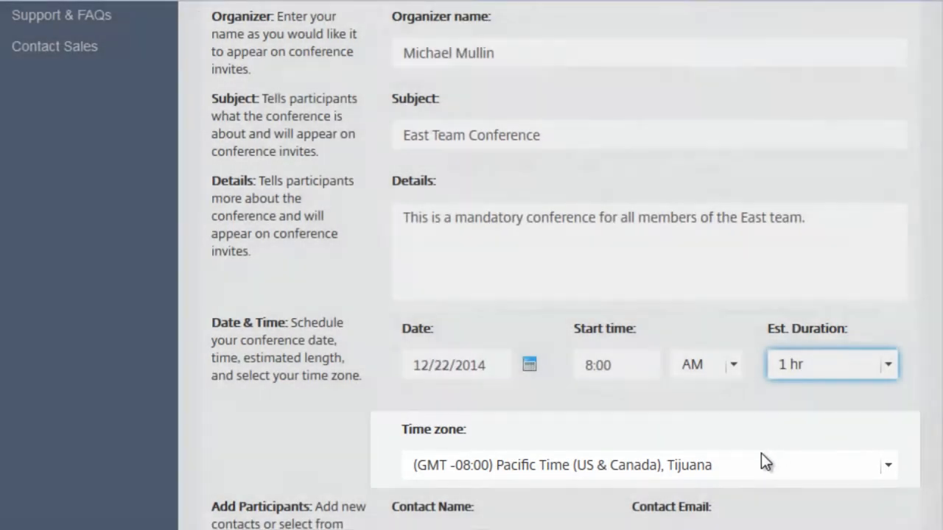
pyautogui.scroll(-3)
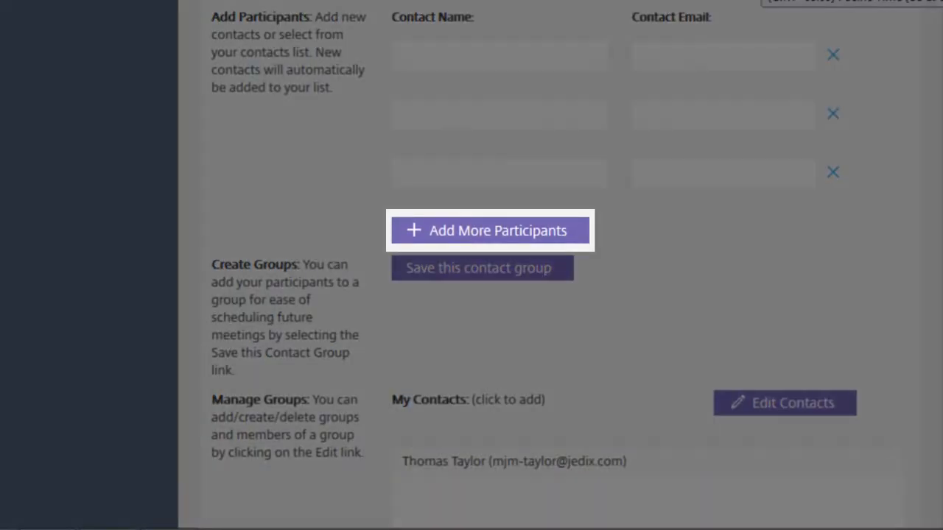
pyautogui.click(512, 461)
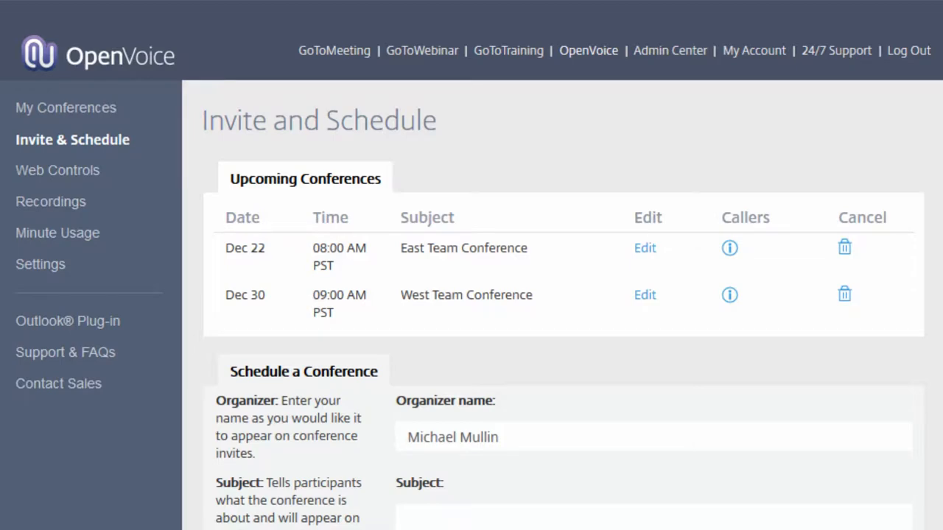
pyautogui.moveTo(68, 321)
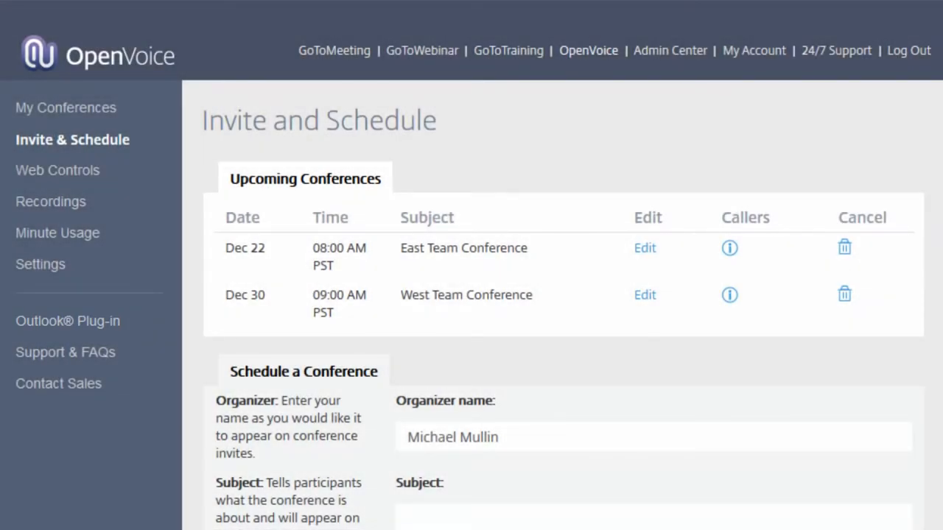
# Review My Conferences room and PIN details, then return to Invite & Schedule's upcoming list.
pyautogui.click(65, 108)
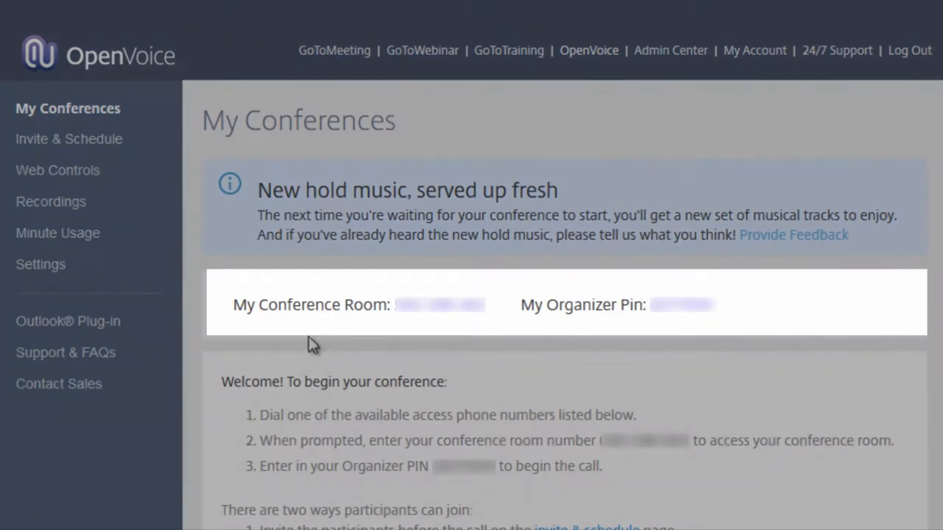
pyautogui.click(67, 138)
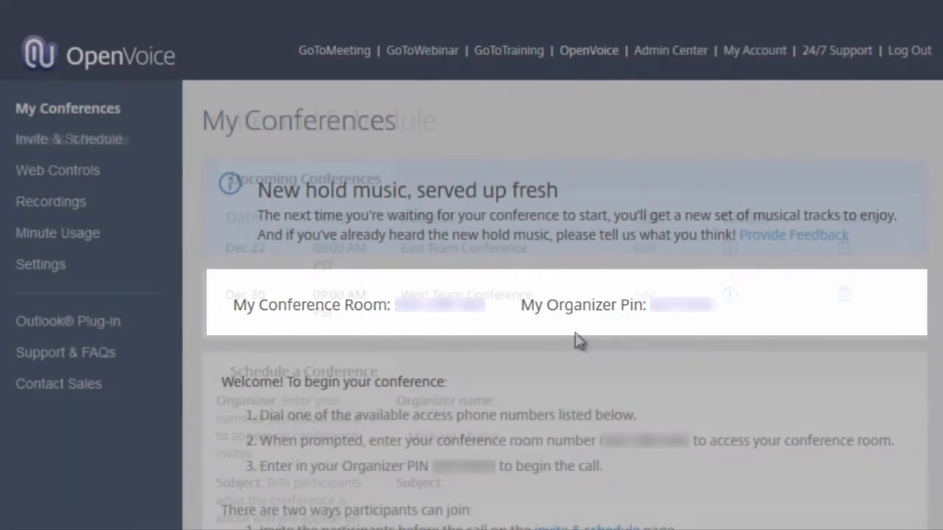
pyautogui.click(72, 139)
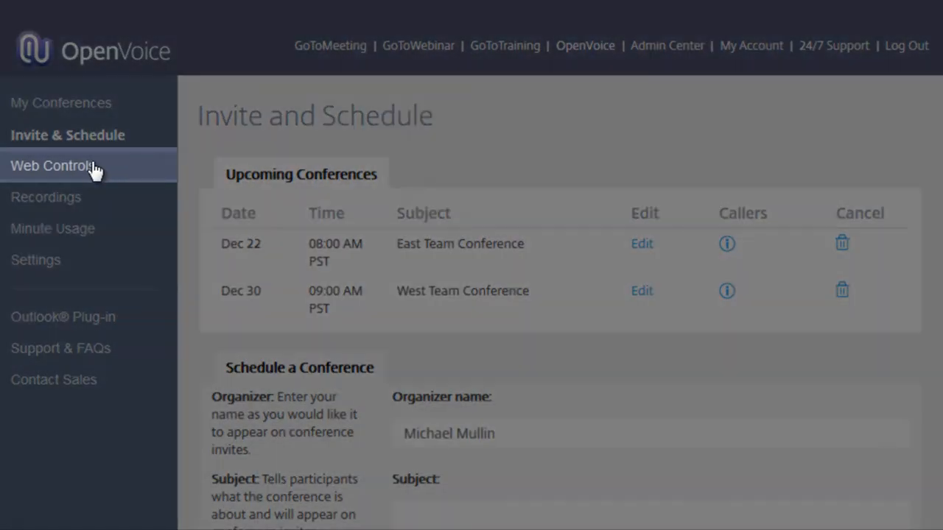
# View the Web Controls page with Record, Mute All, Unmute All and Lock, no callers present.
pyautogui.click(53, 165)
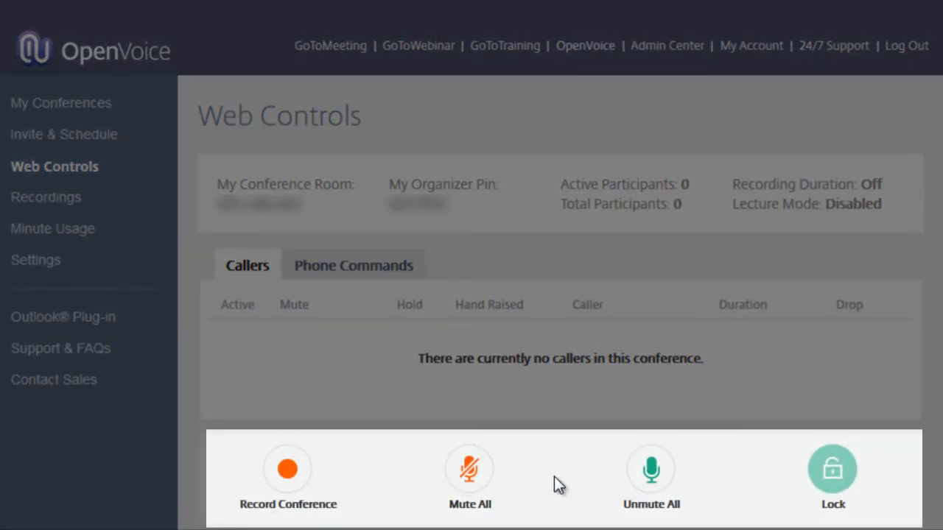
pyautogui.moveTo(834, 479)
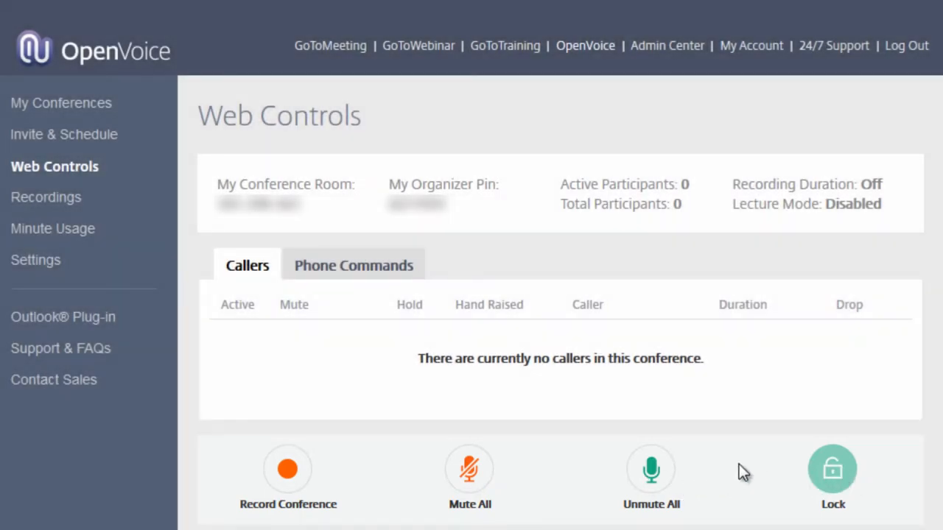
pyautogui.scroll(-3)
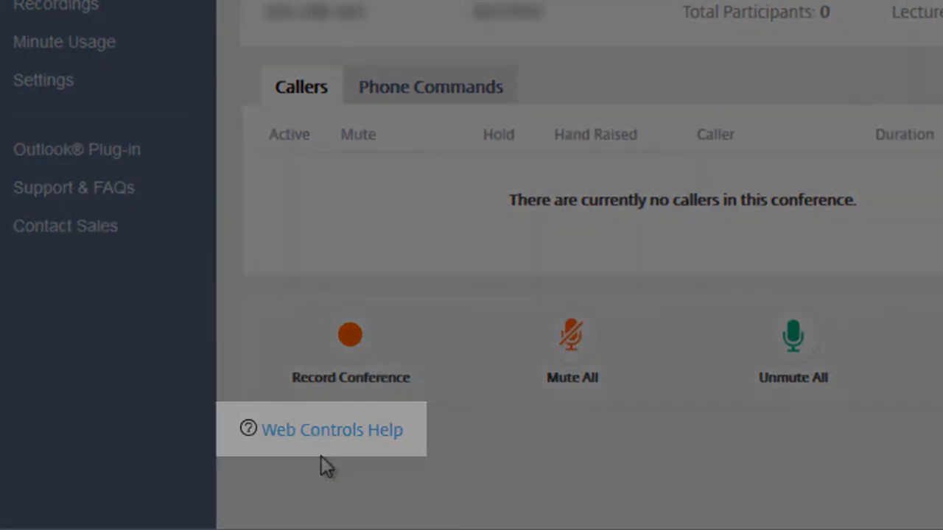
pyautogui.scroll(3)
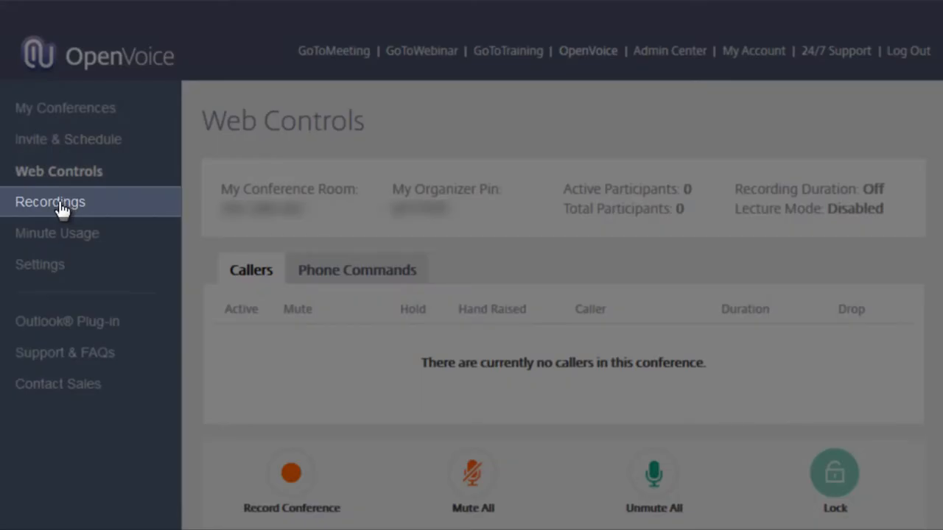
# View the Recordings page, which lists no recordings for the conference room.
pyautogui.click(51, 202)
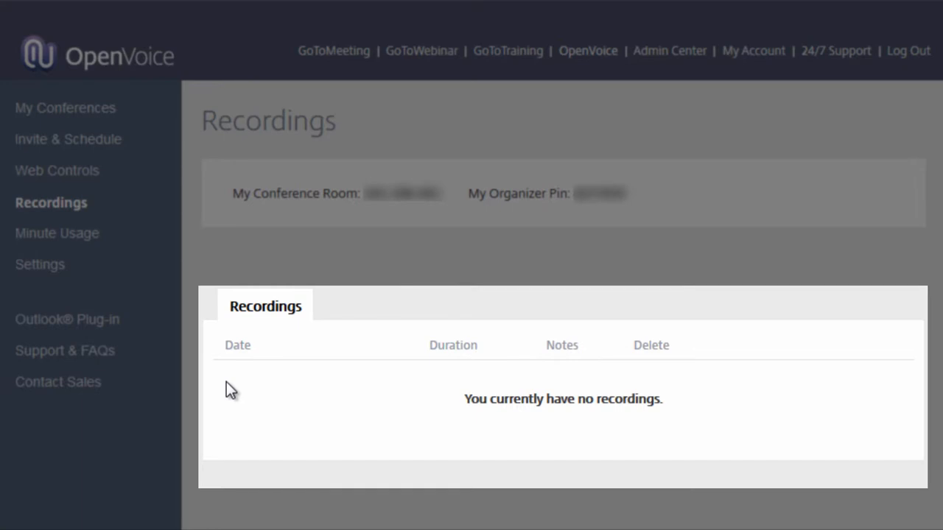
pyautogui.moveTo(427, 377)
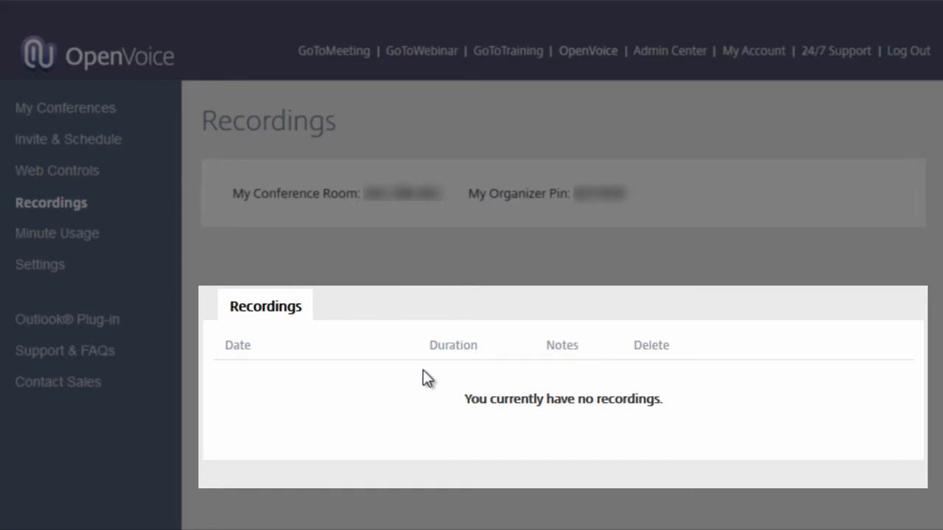
pyautogui.moveTo(464, 377)
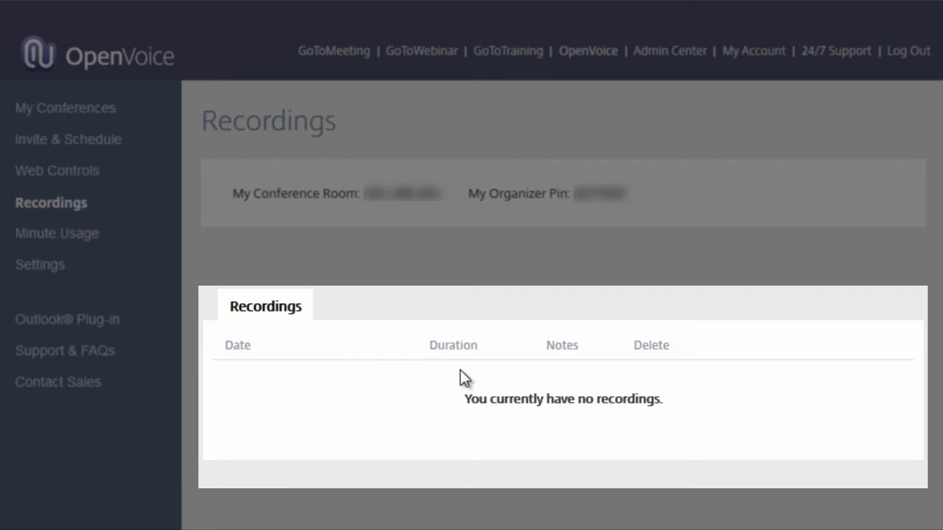
pyautogui.moveTo(566, 372)
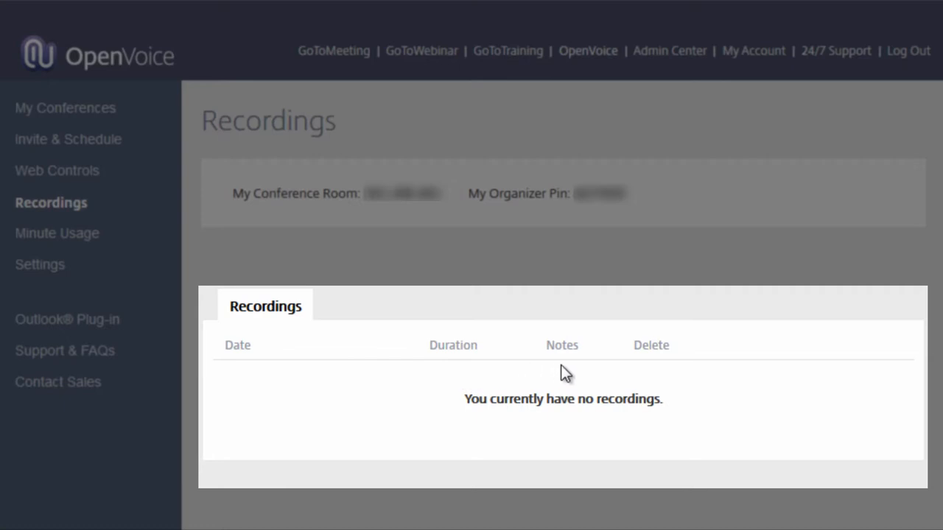
pyautogui.moveTo(661, 371)
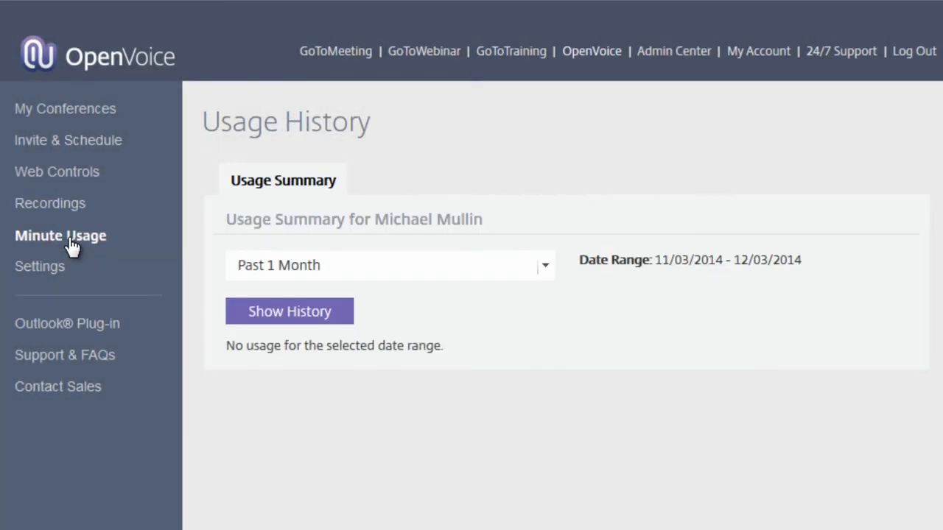
pyautogui.moveTo(228, 282)
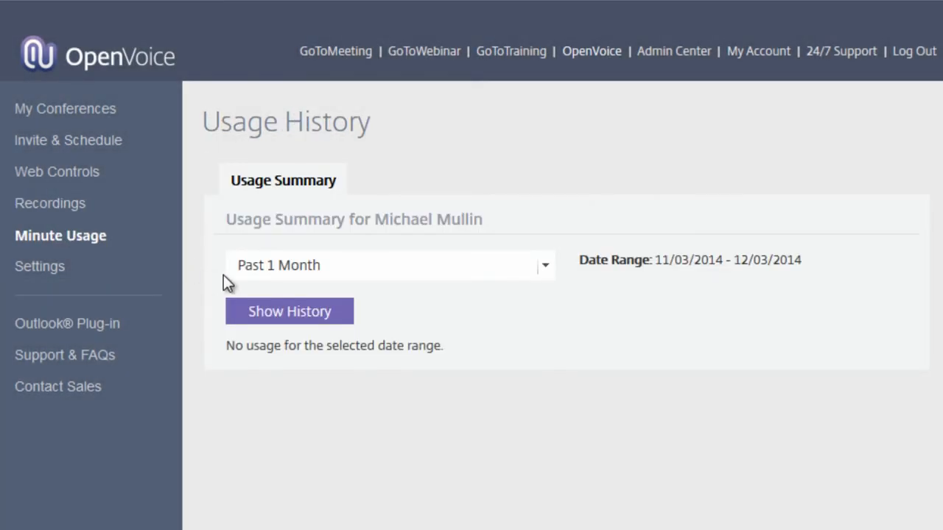
# Show minute usage history for the Past 6 Months range.
pyautogui.click(538, 265)
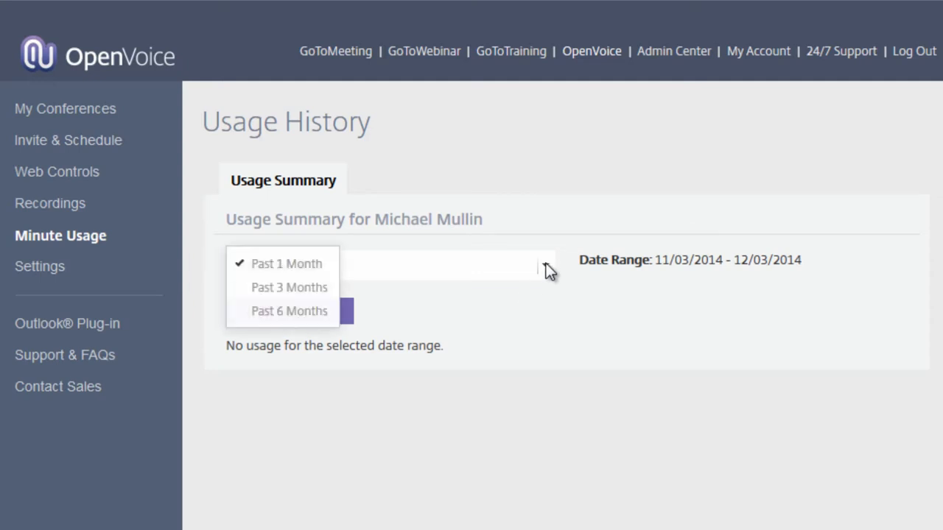
pyautogui.click(289, 310)
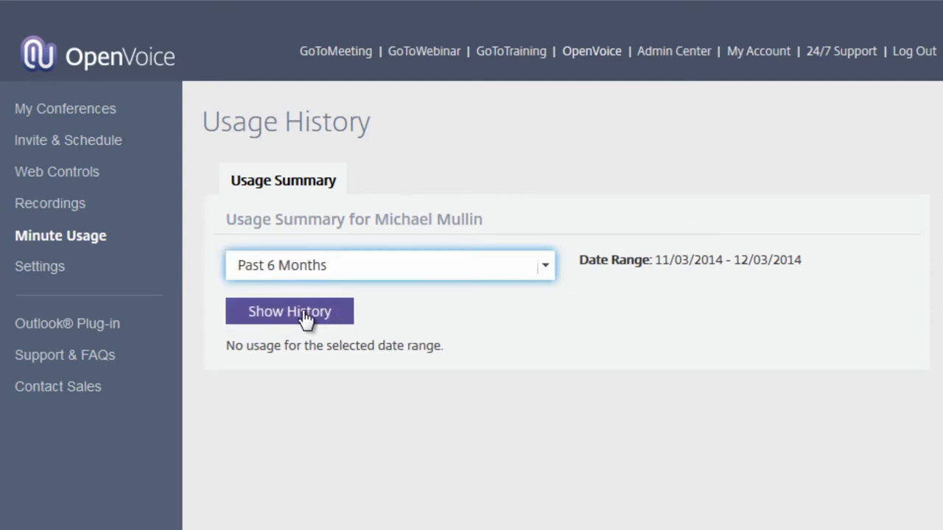
pyautogui.click(289, 311)
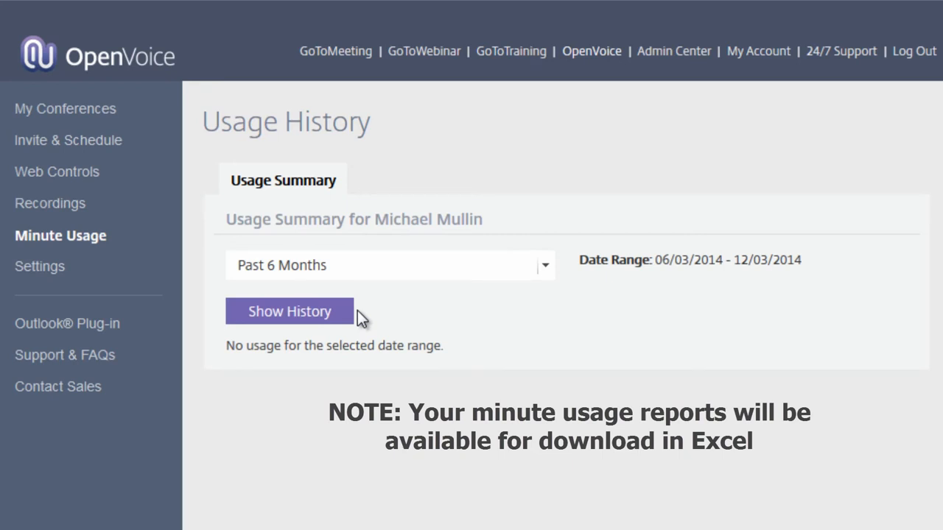
pyautogui.moveTo(40, 266)
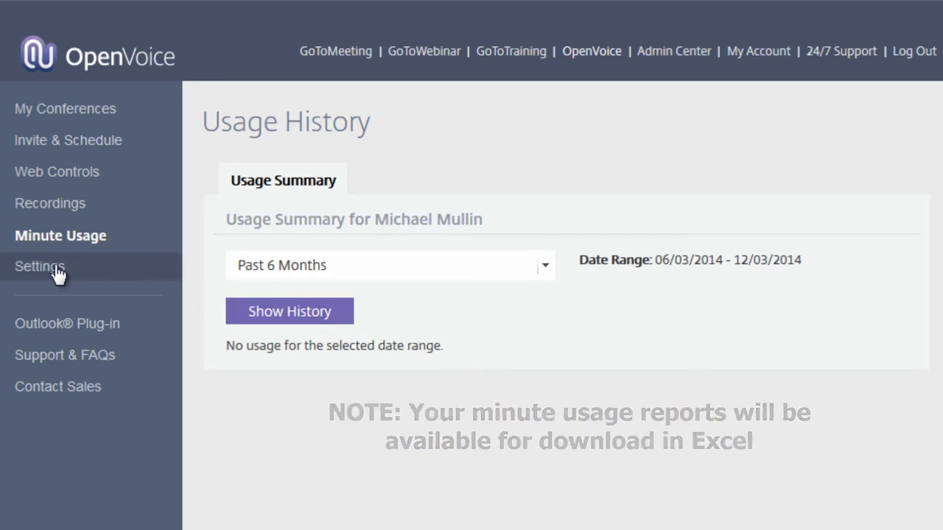
# Go to the conference room Settings page.
pyautogui.click(40, 265)
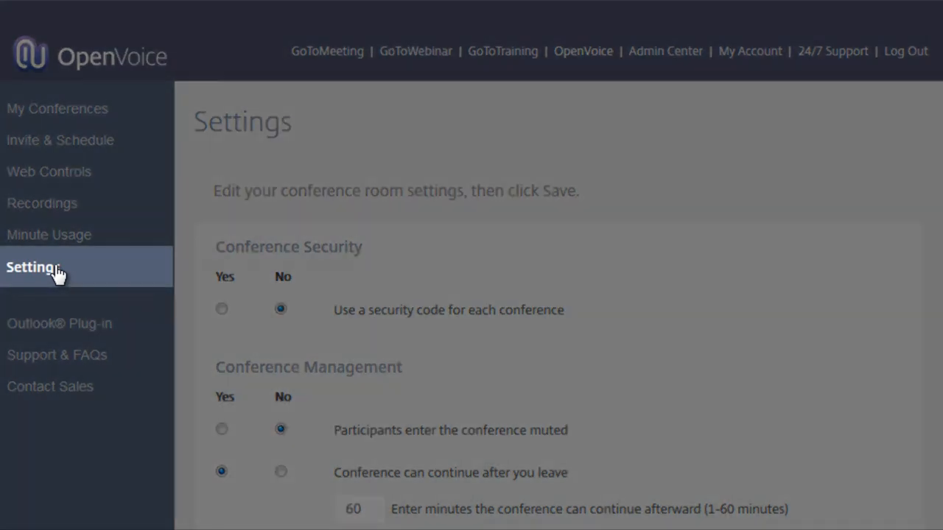
pyautogui.click(32, 267)
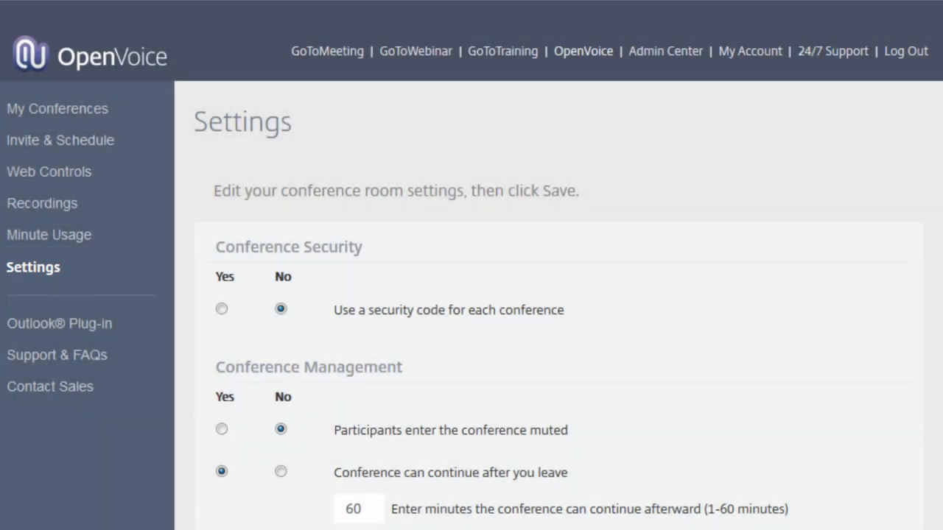